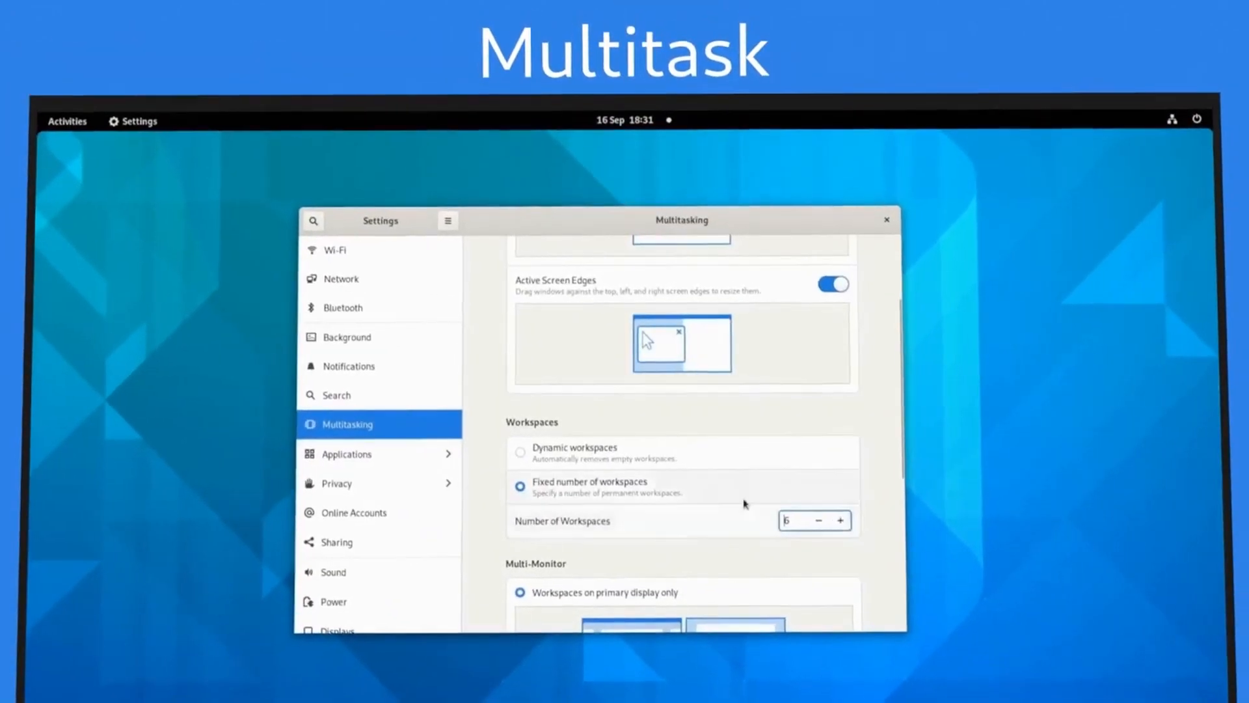
Install Debian 11 with English language, the new user set up, and the Eastern time zone.
click(67, 120)
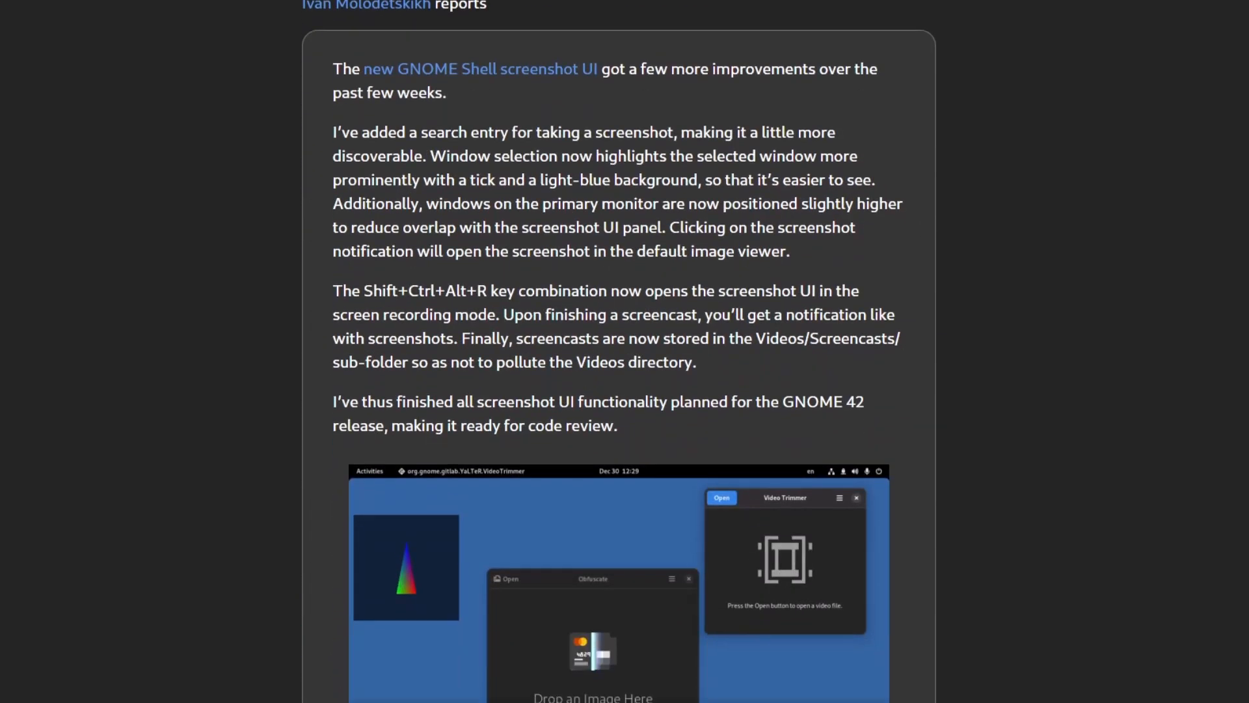
scroll(down, 3)
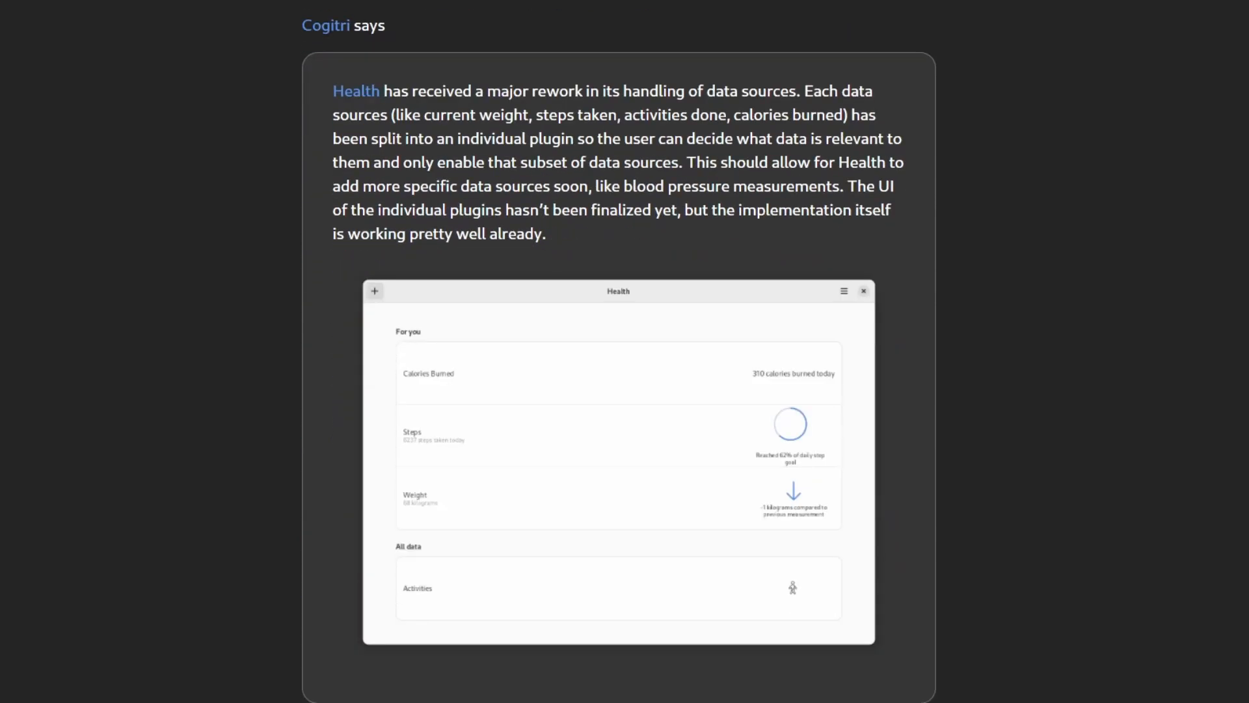
scroll(down, 3)
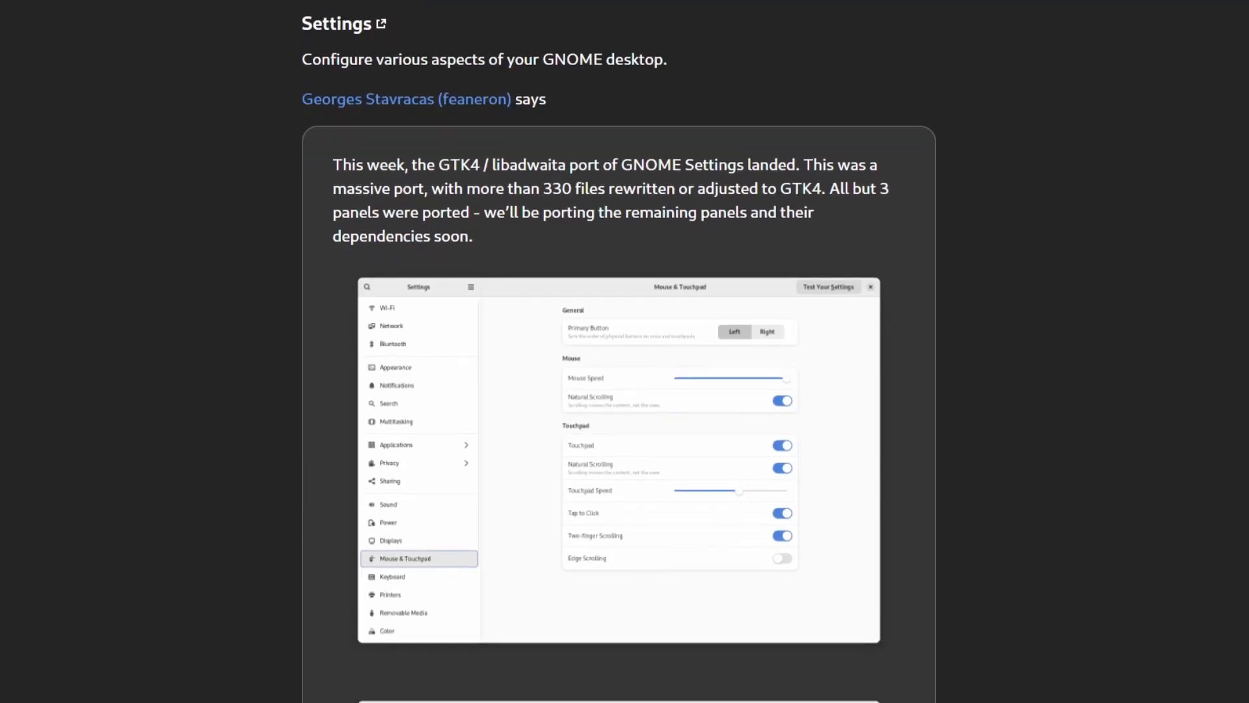
scroll(down, 3)
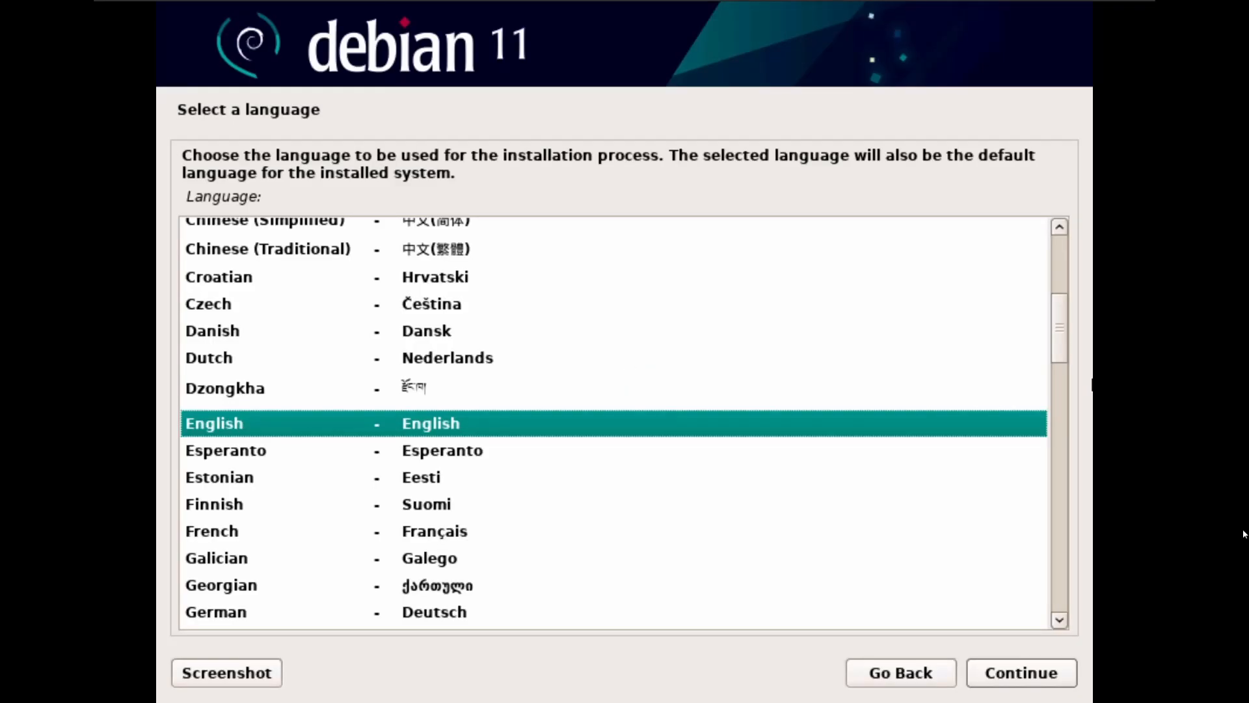
click(1020, 673)
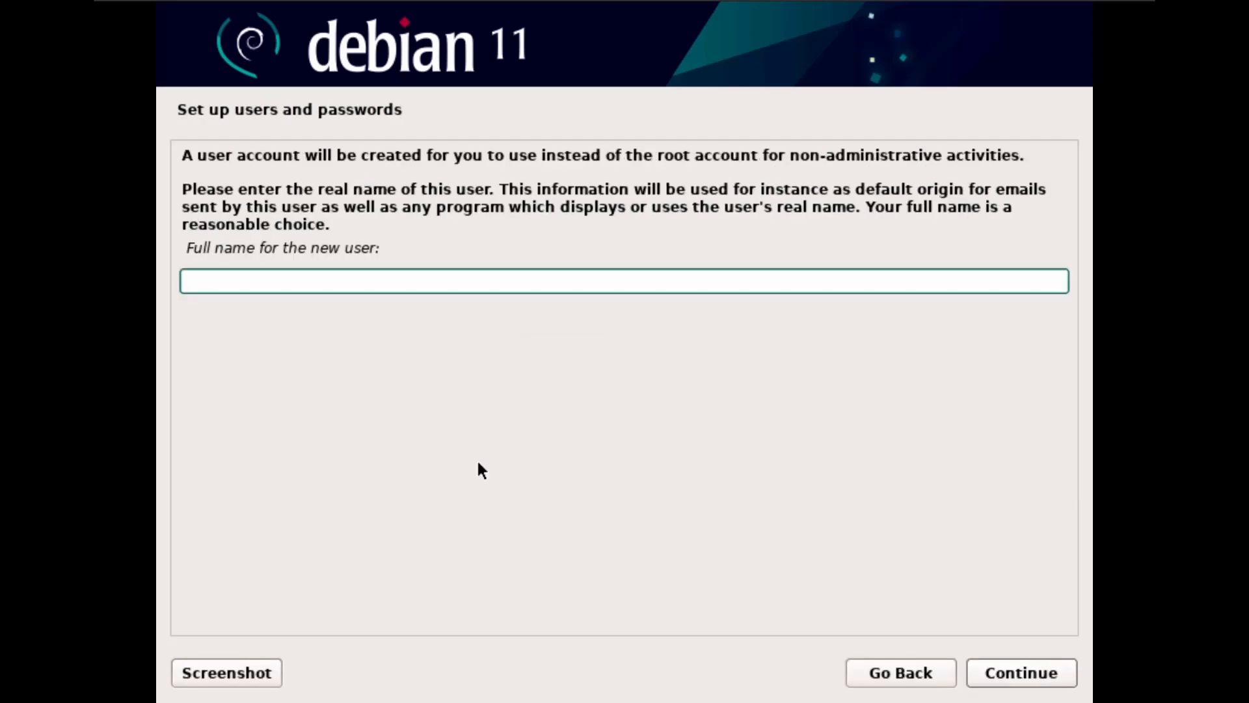
click(1020, 672)
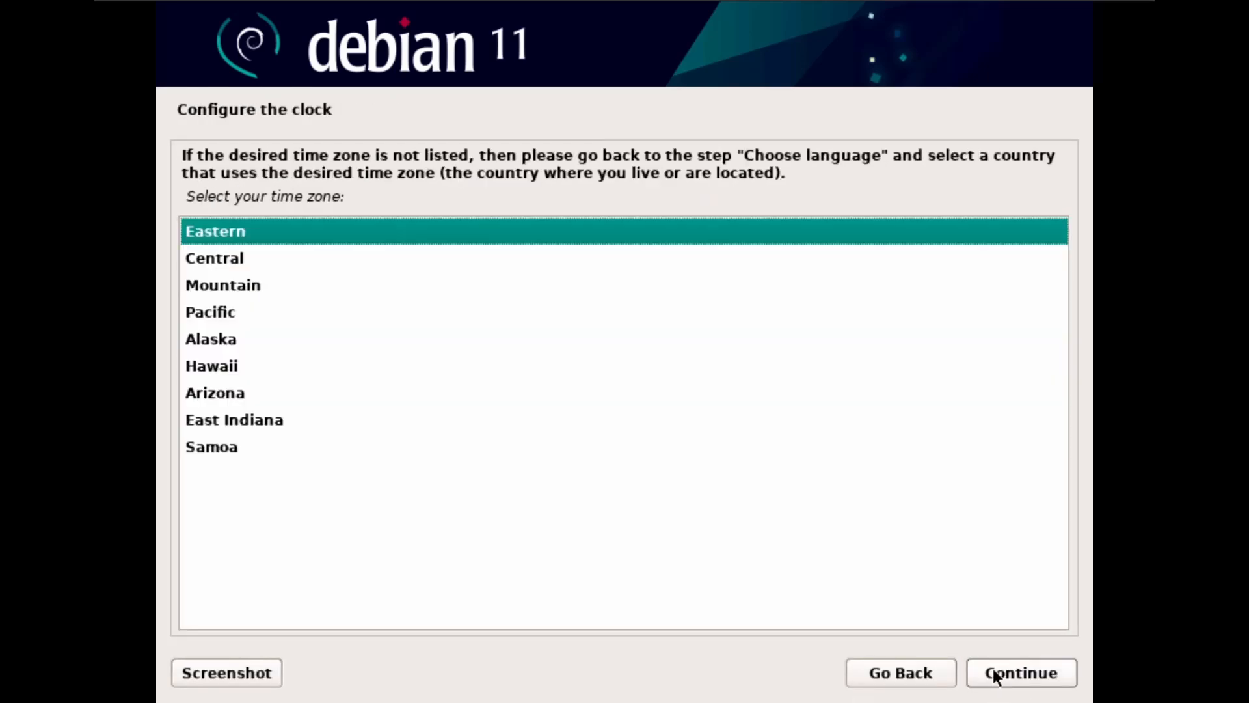
click(1020, 672)
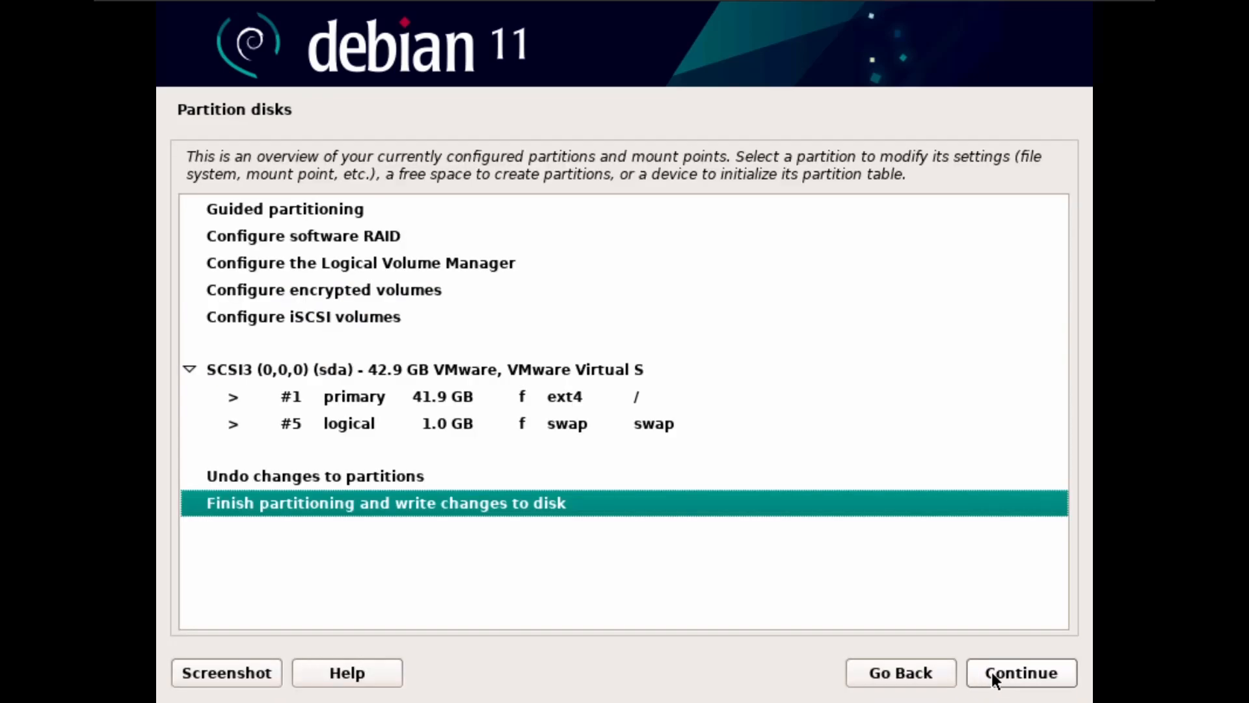
Finish partitioning, pick the United States mirror, select the GNOME desktop, and reboot into the system.
click(1020, 672)
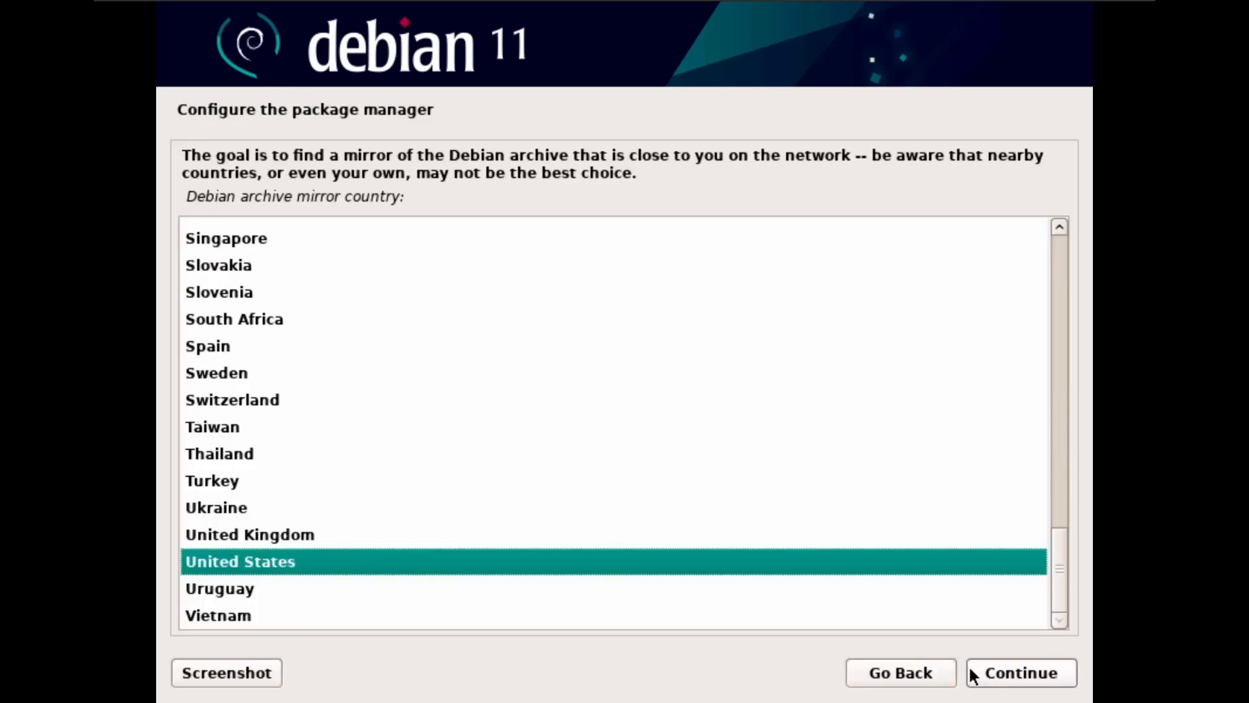
click(1021, 672)
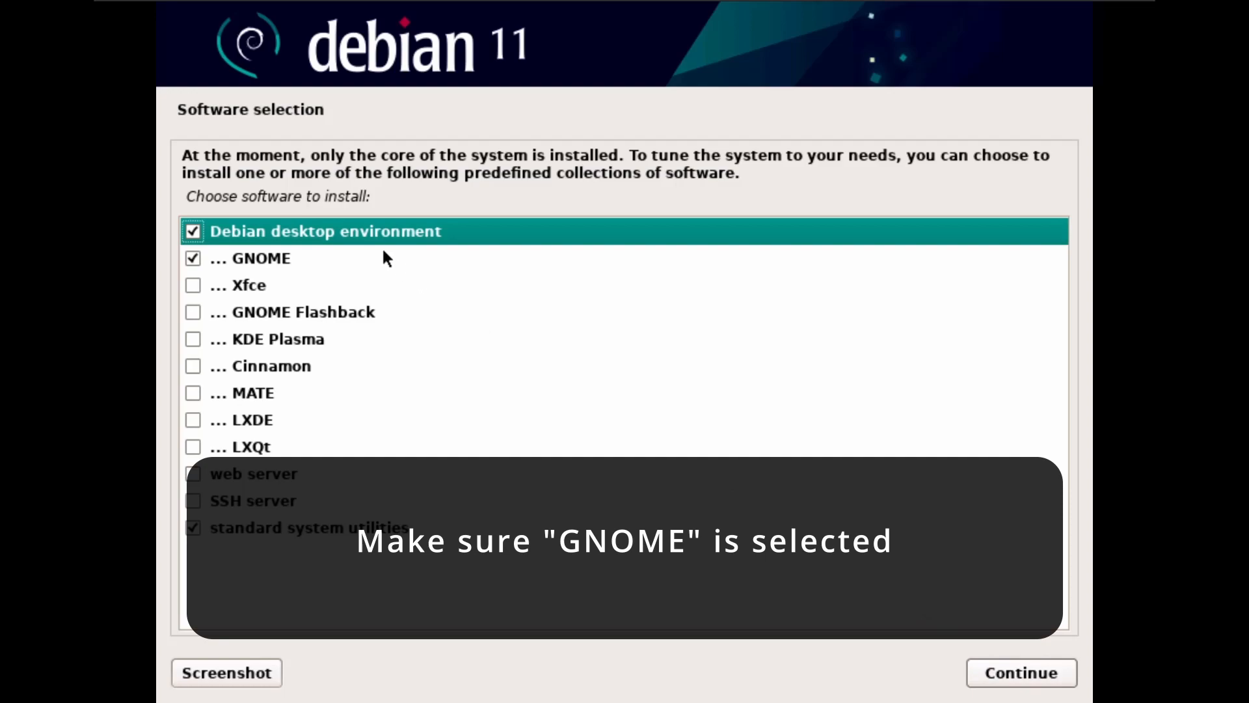
click(1021, 672)
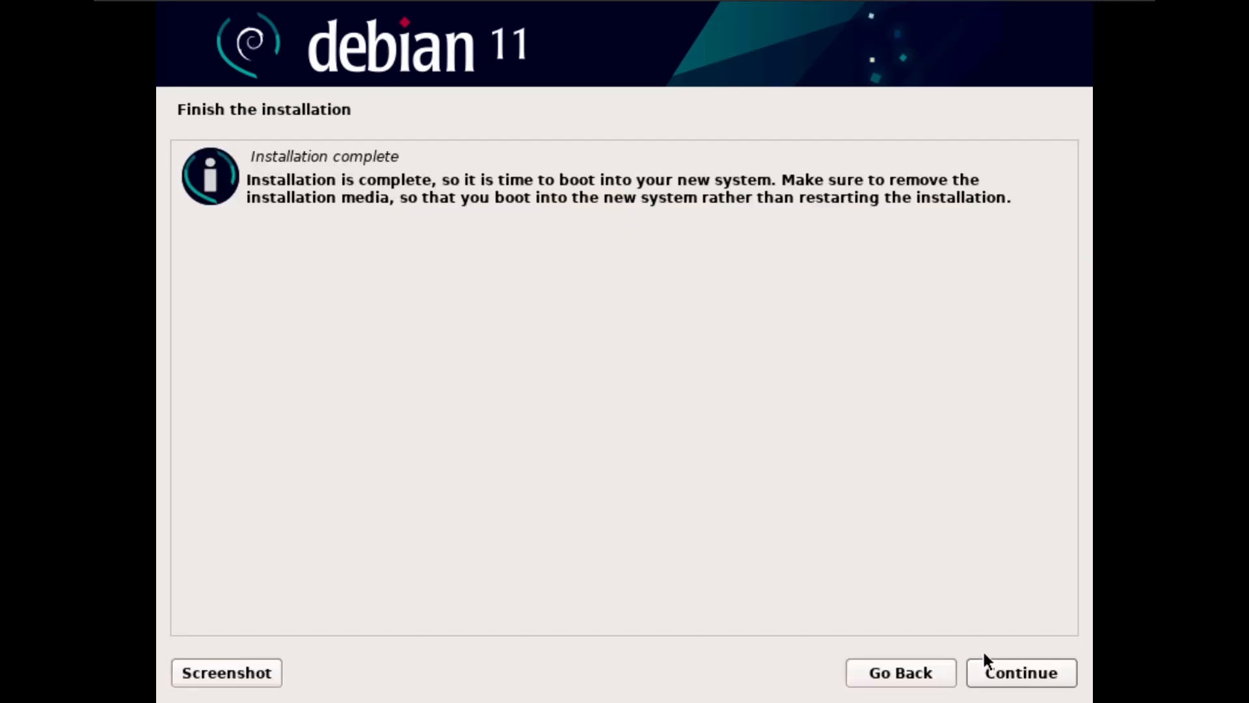
click(1021, 673)
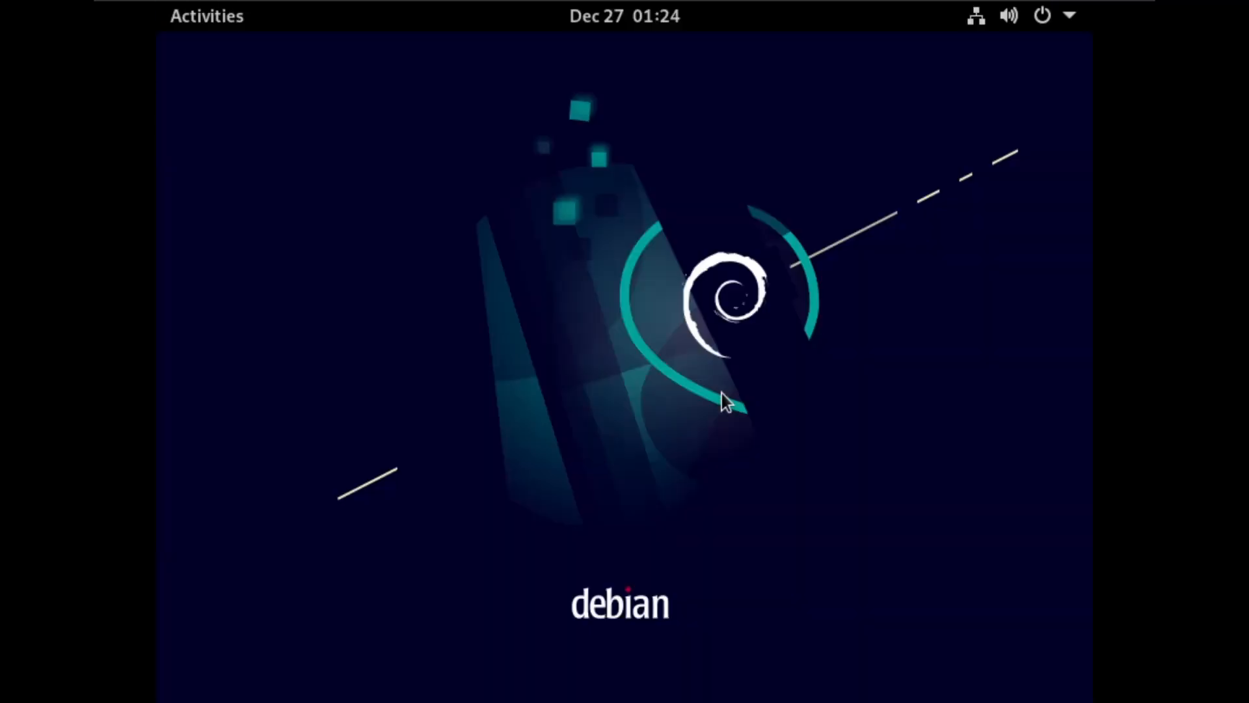
Check the About panel in Settings showing Debian 11 bullseye with GNOME 3.38.5.
click(1069, 15)
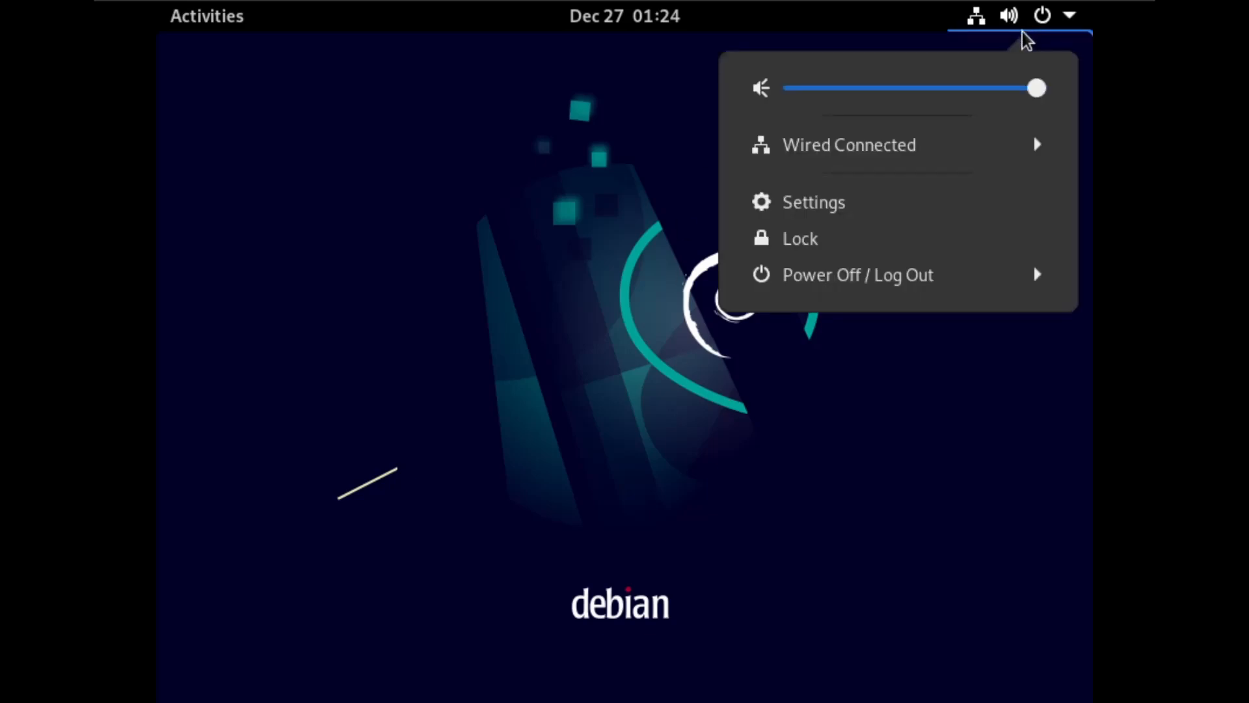
click(812, 202)
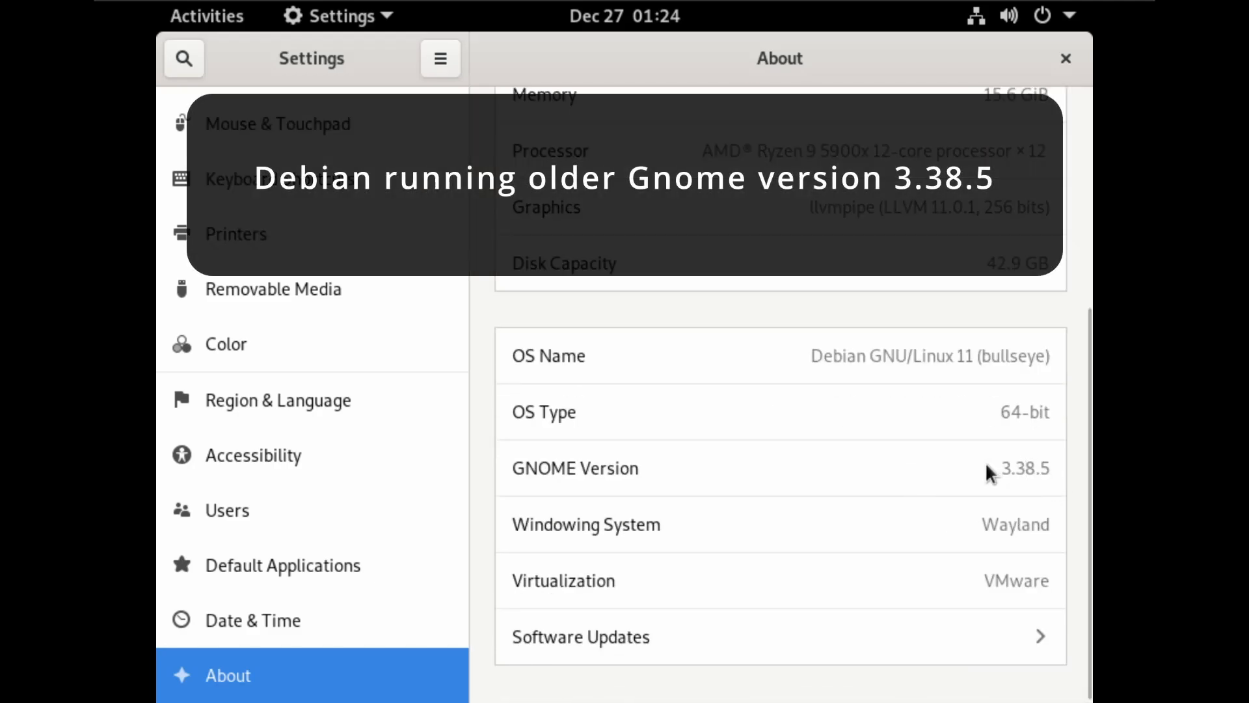
double_click(1032, 468)
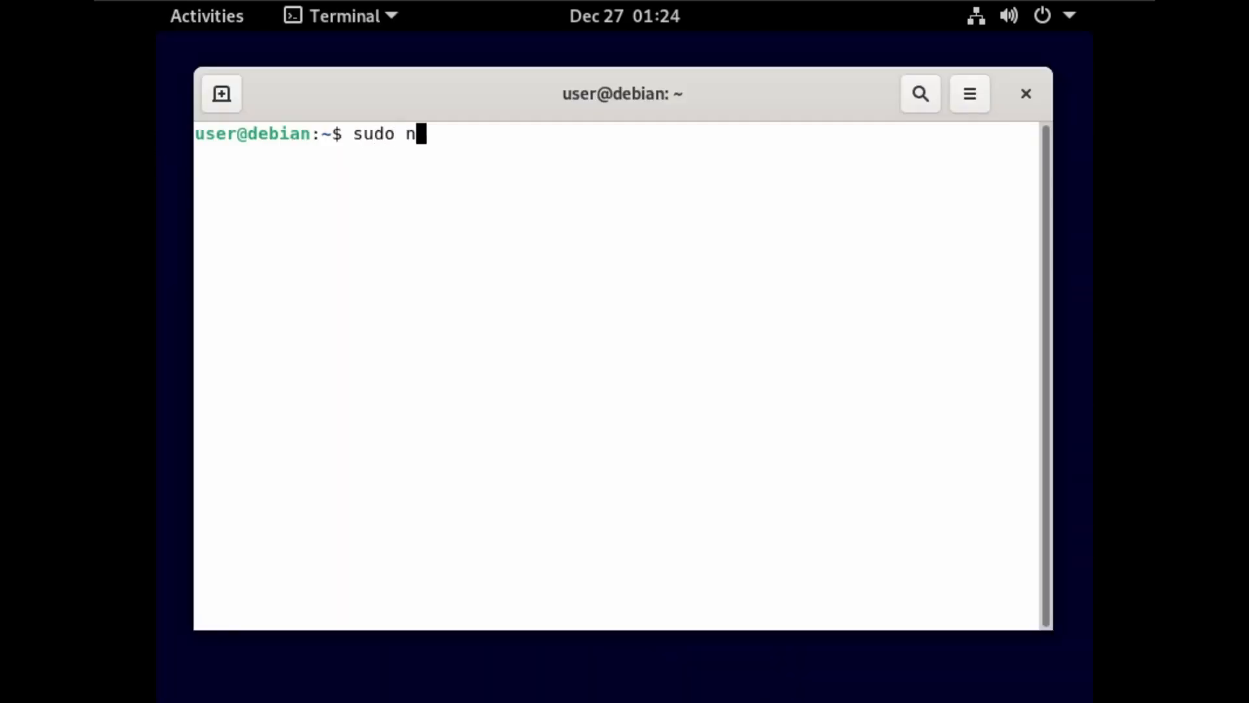
Edit /etc/apt/sources.list in nano, adding 'contrib non-free' after 'main' on the repository lines.
text(ano /etc/)
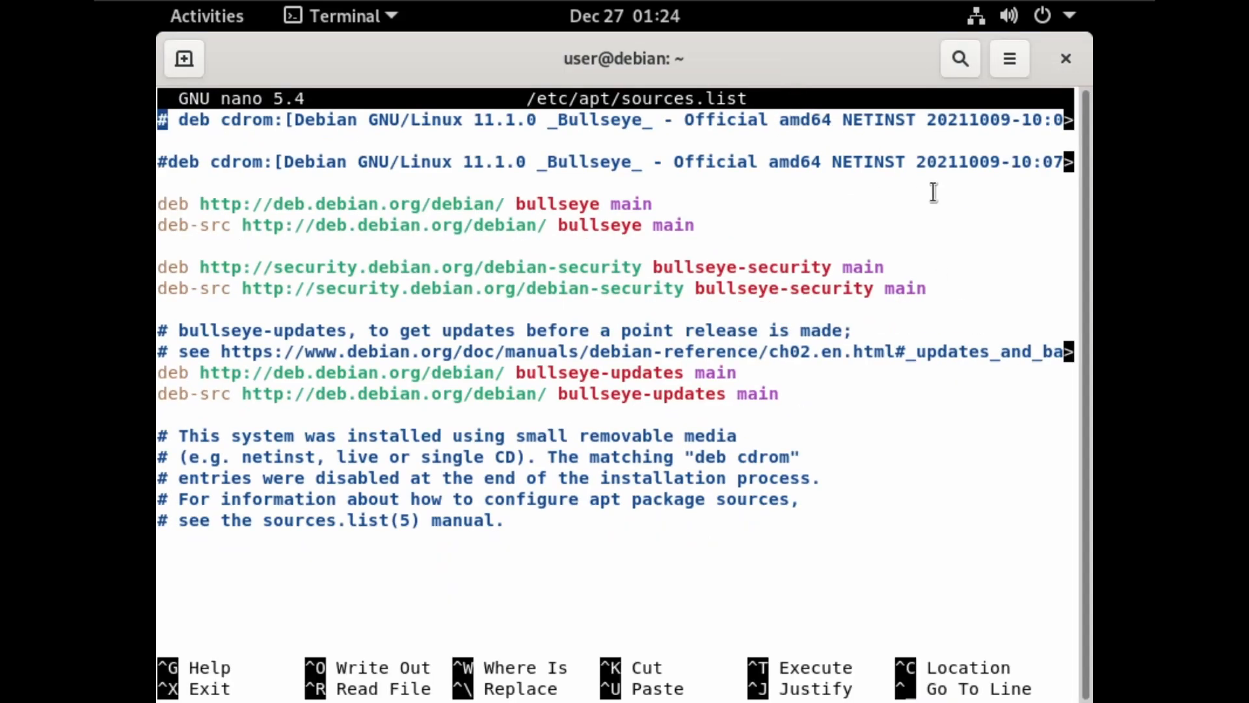
mouse_move(971, 199)
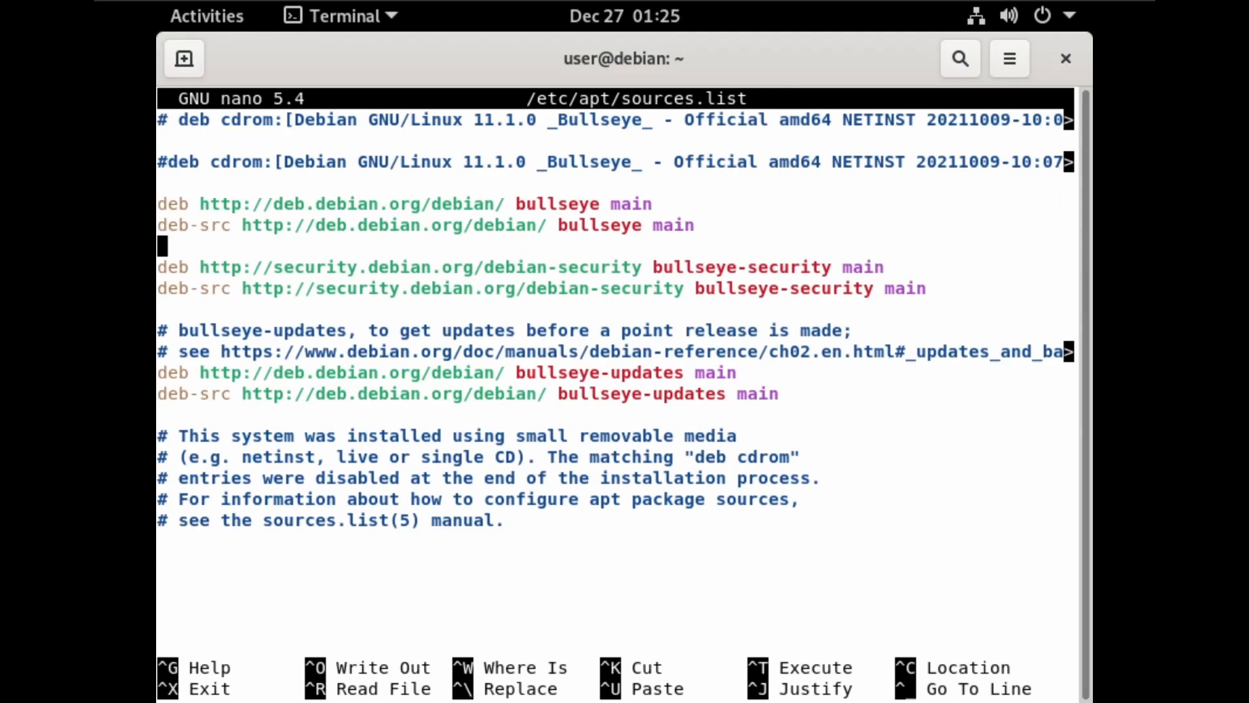
text(con)
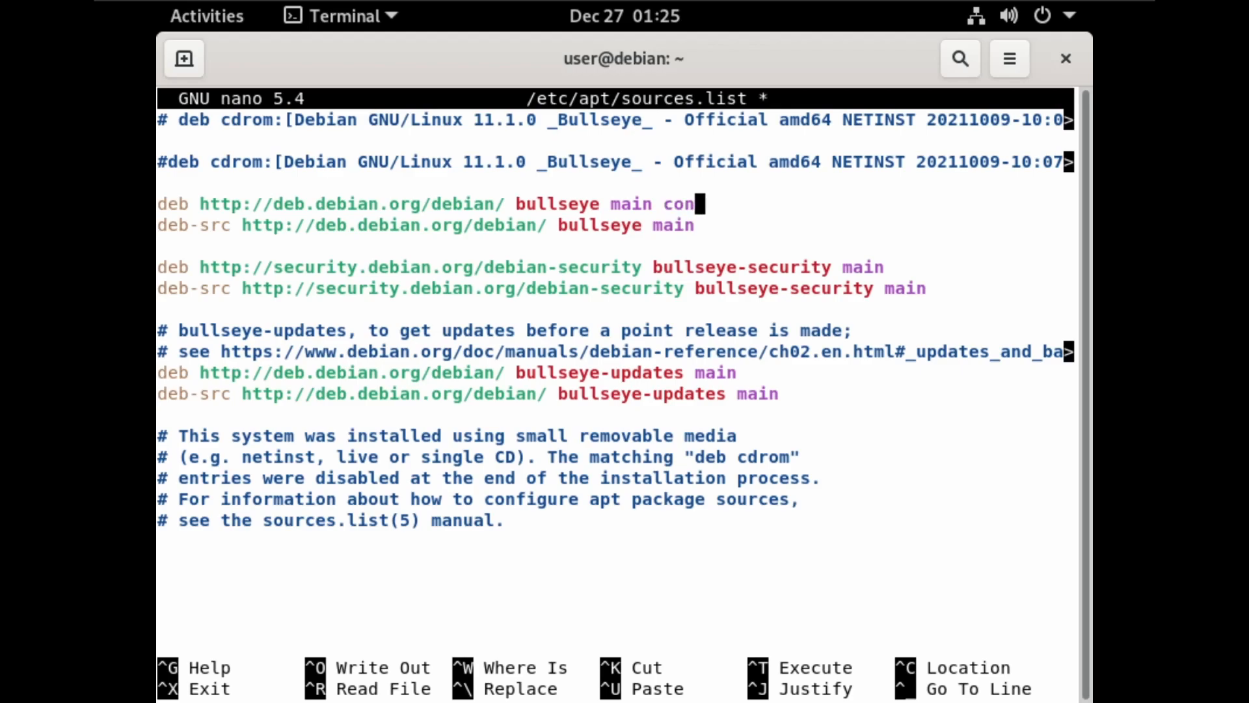
text(trib non-free)
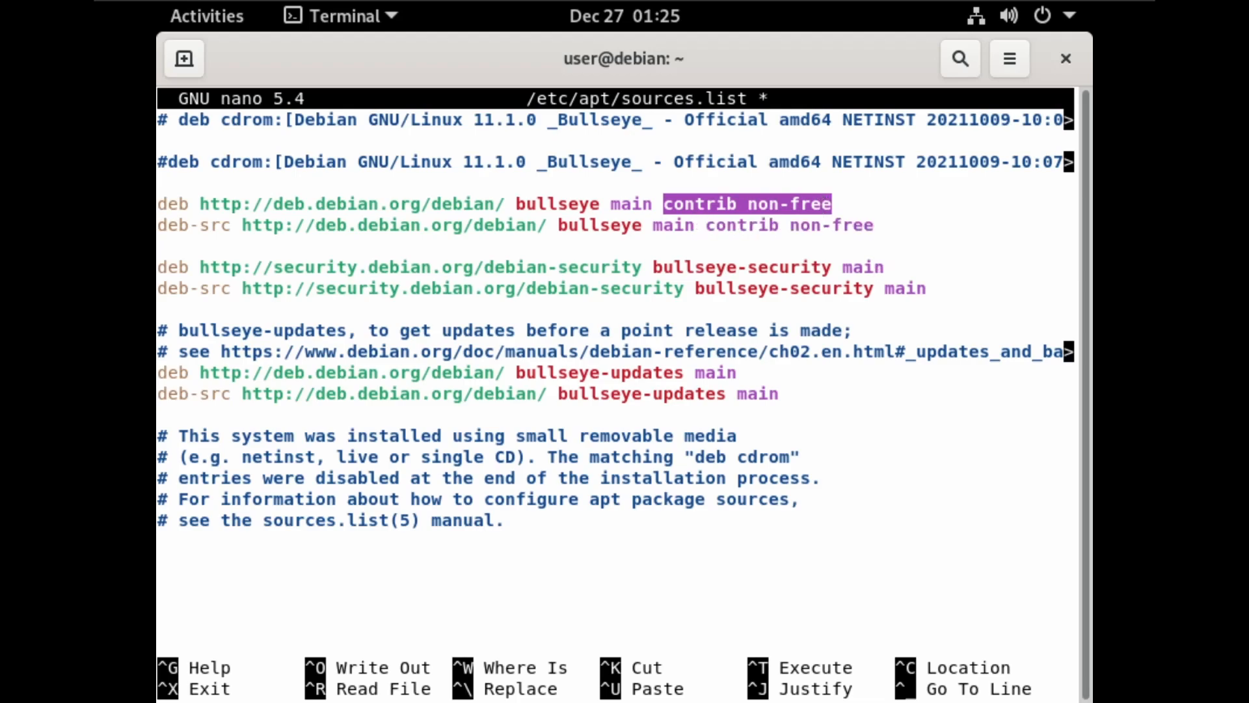
text(contrib non-free)
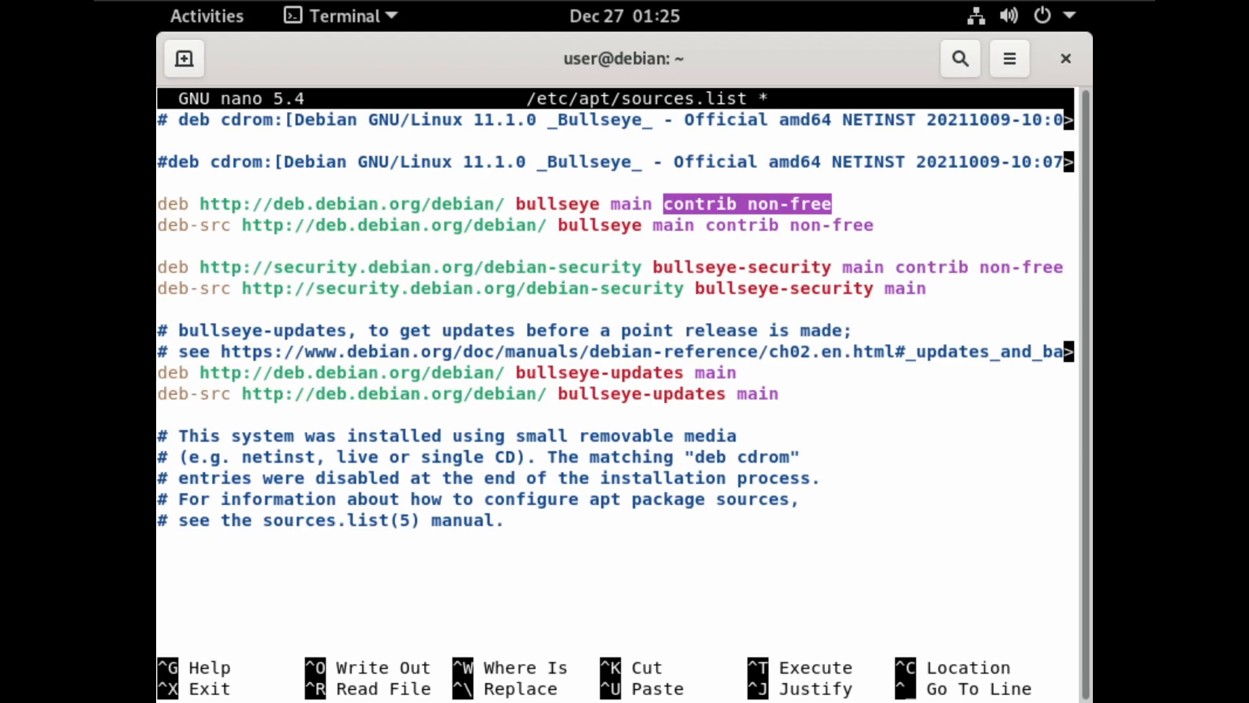
text(contrib non-free)
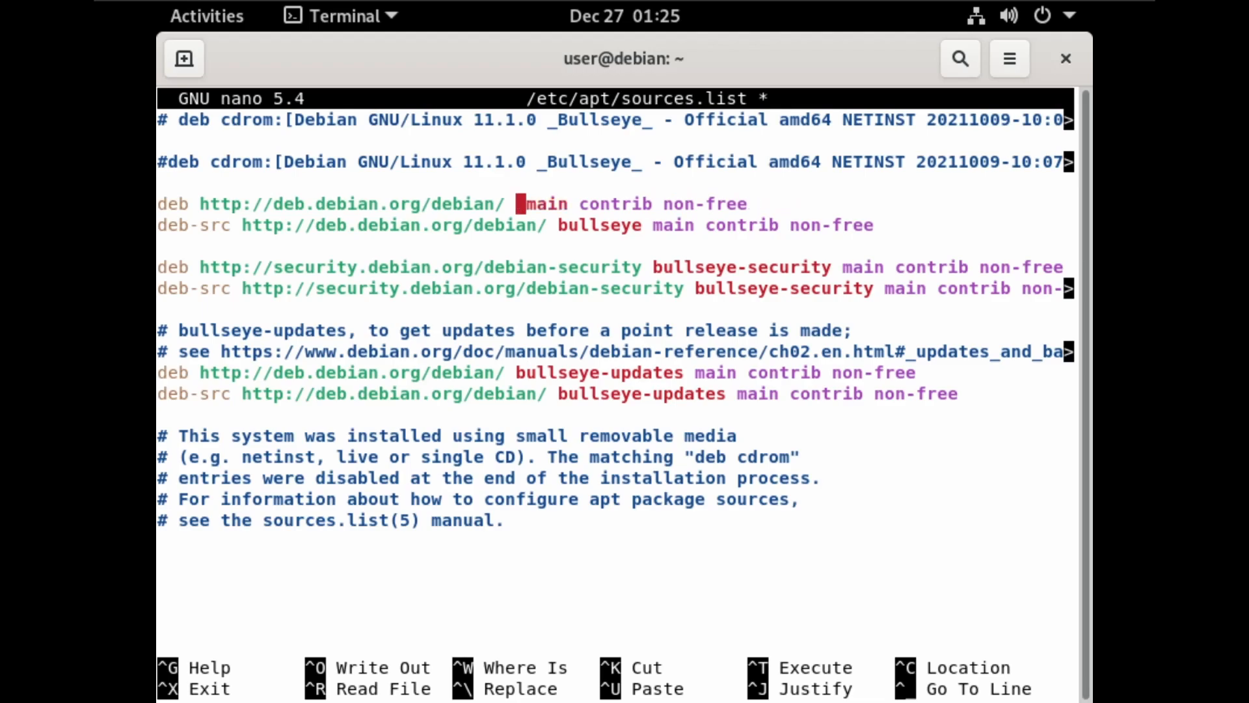
Replace 'bullseye' with 'unstable' on the deb and deb-src lines, then save and exit nano.
text(unstable)
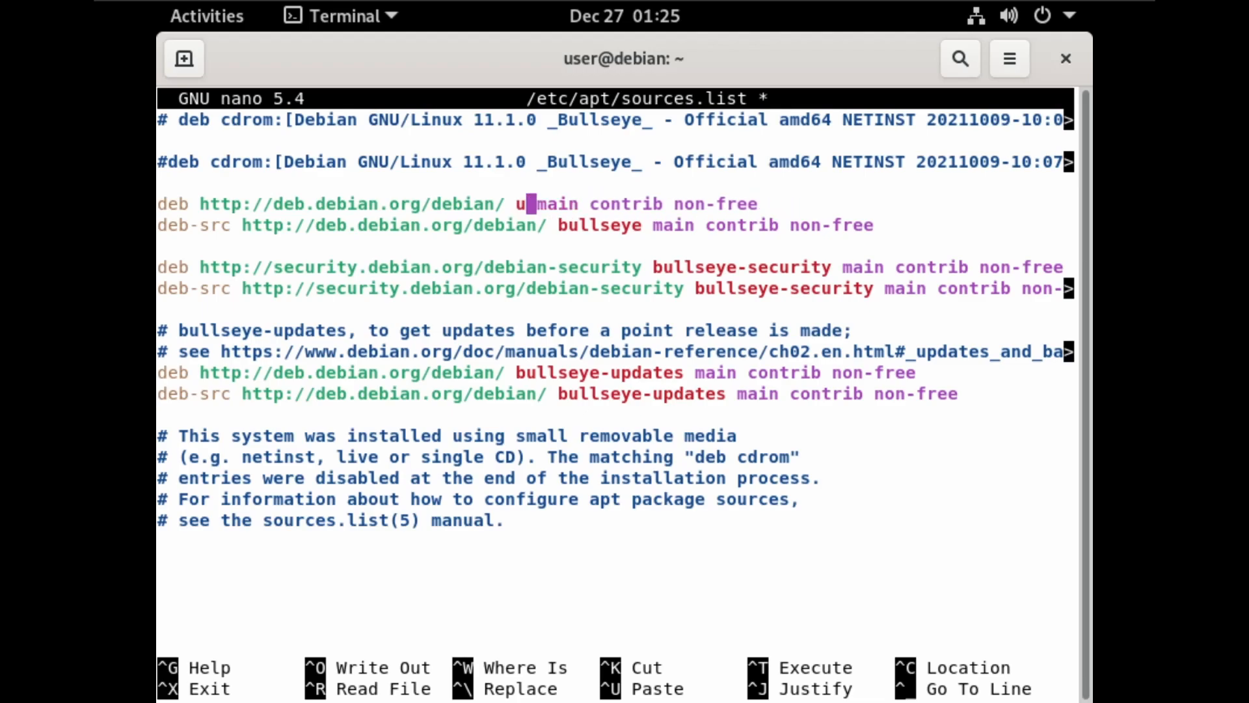
text(nstable)
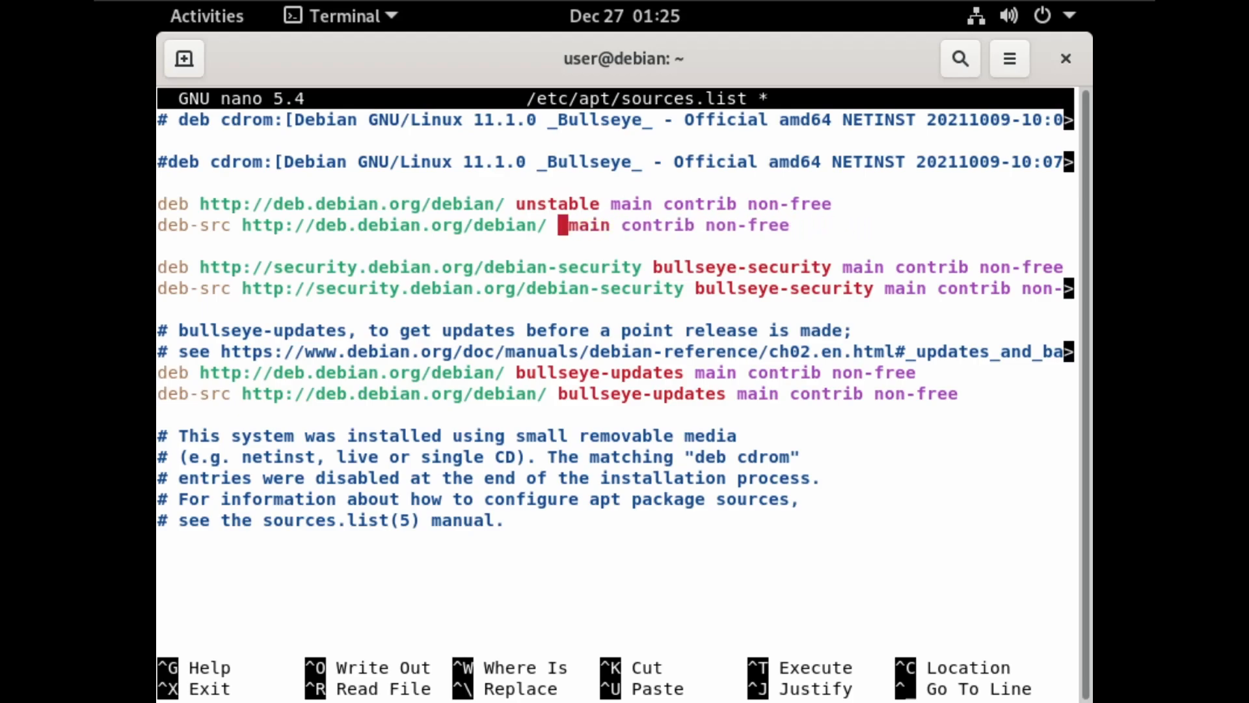
text(unstable)
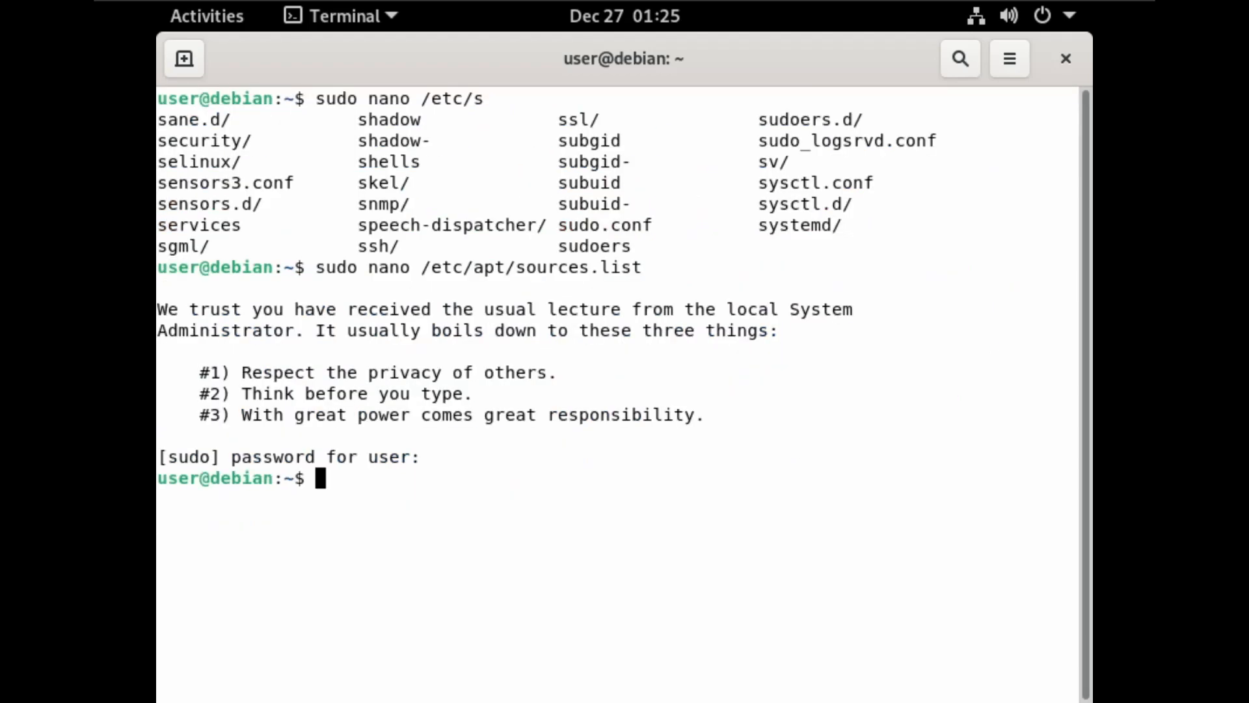
Run 'sudo apt update' to refresh package lists from unstable, then clear the screen.
text(sudo apt)
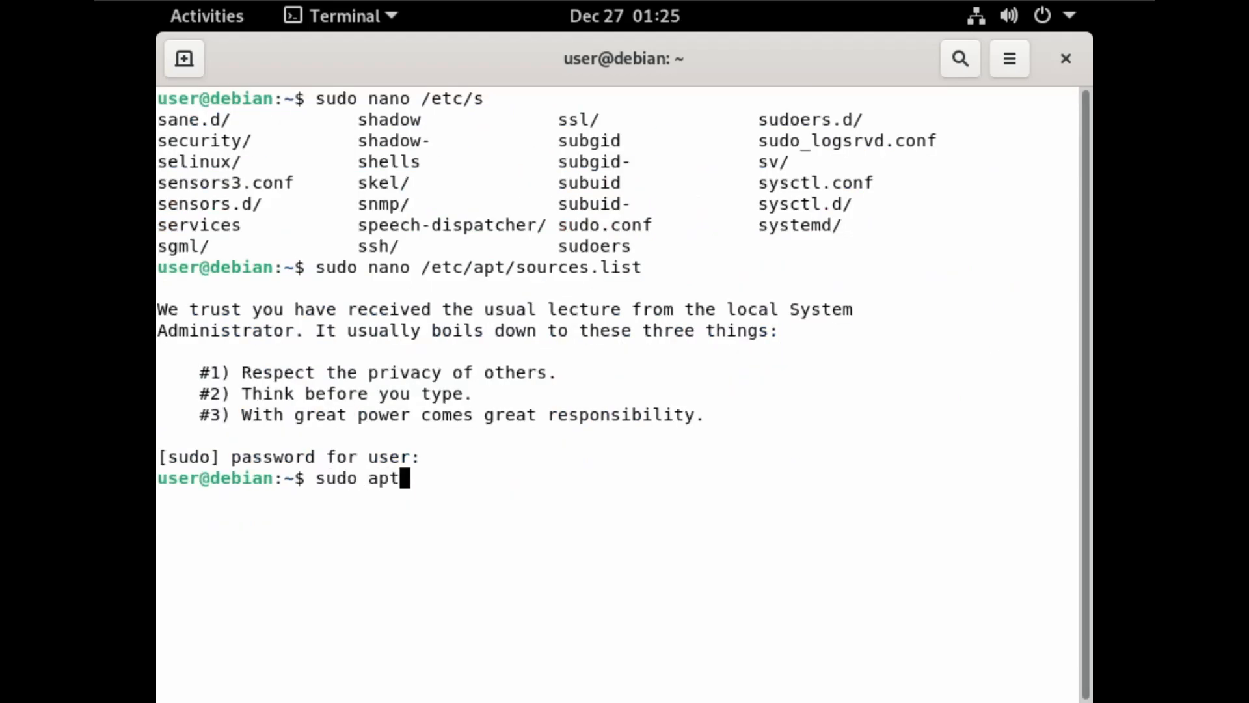
text(update)
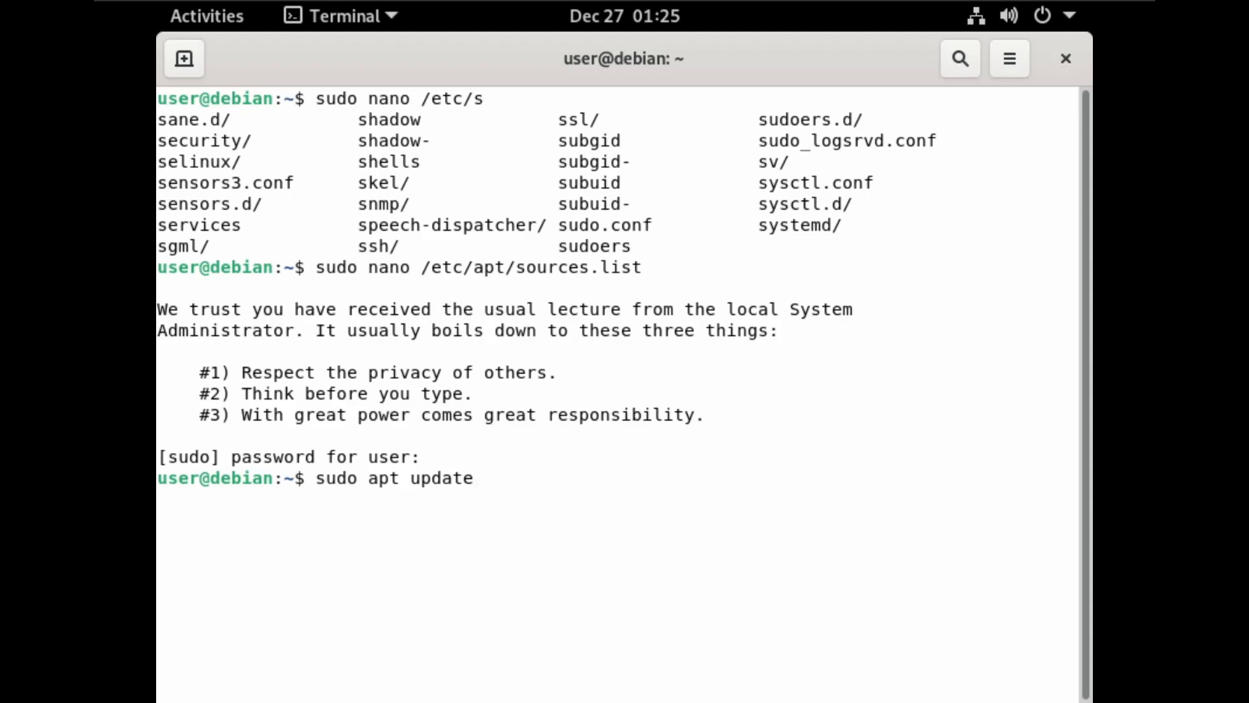
key(Return)
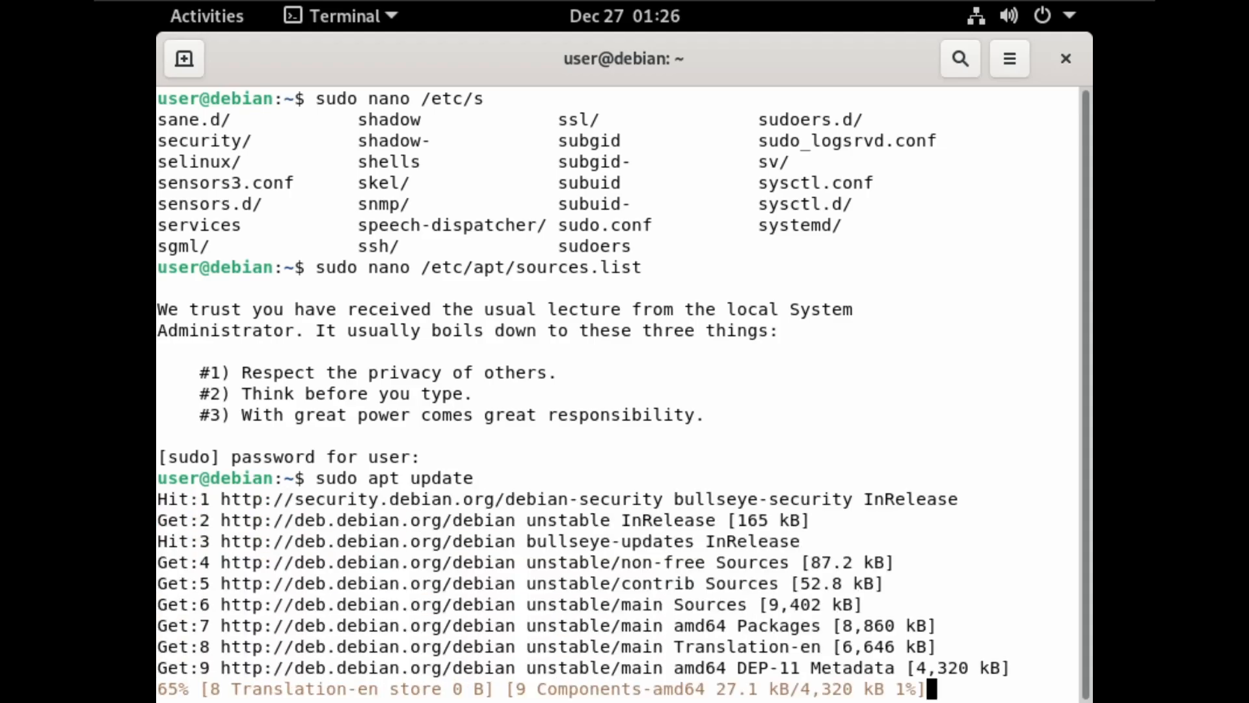
text(clear)
text(sudo ap)
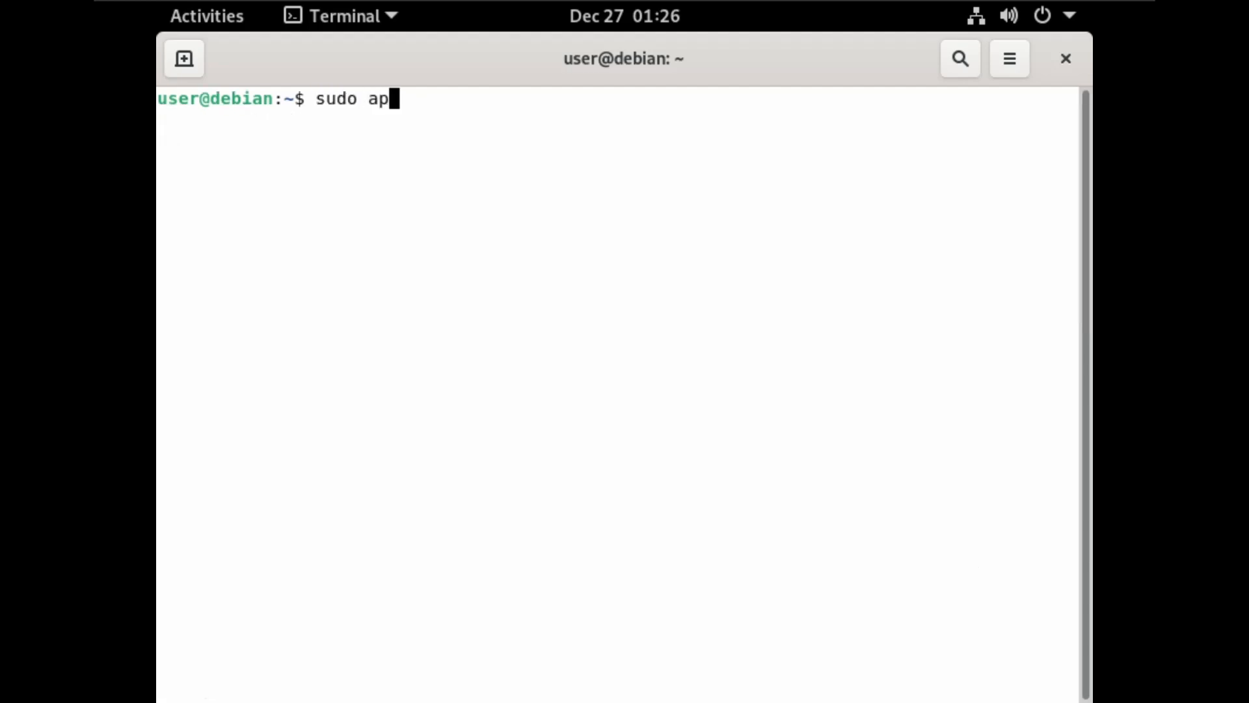
Run 'sudo apt dist-upgrade', answer y, allow services to restart automatically, then check 'uname -a'.
text(t dist-upg)
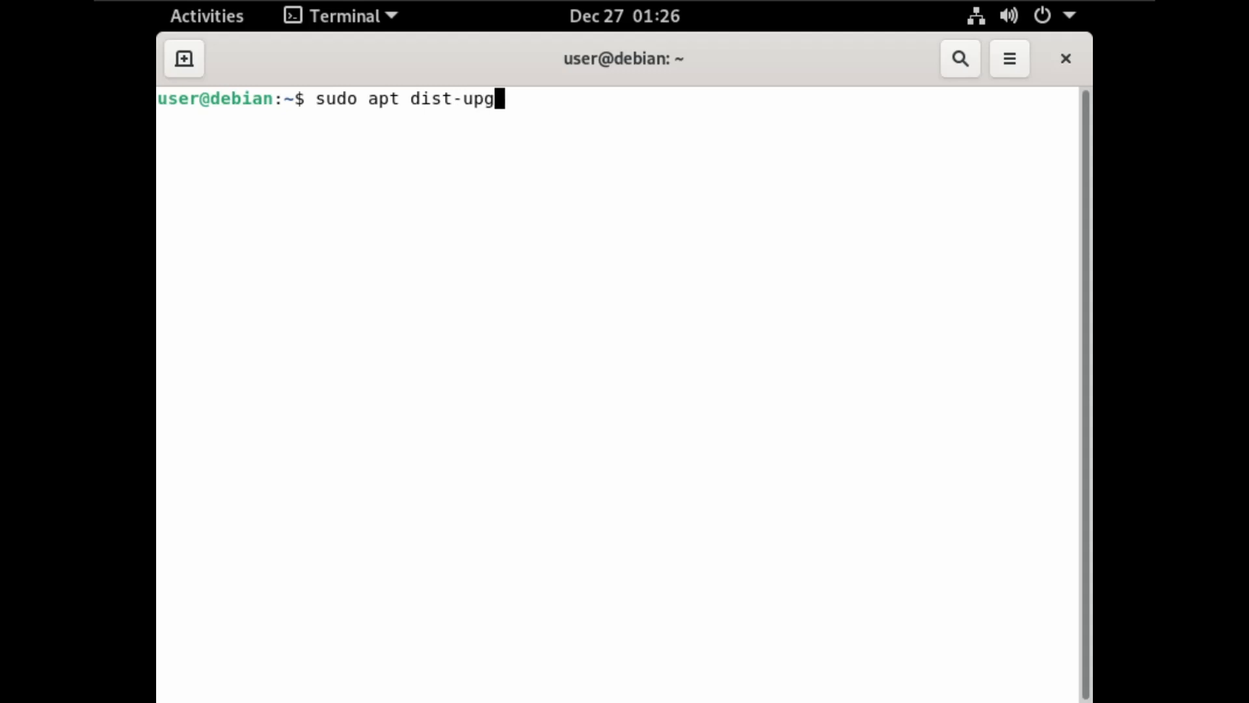
text(rade)
text(y)
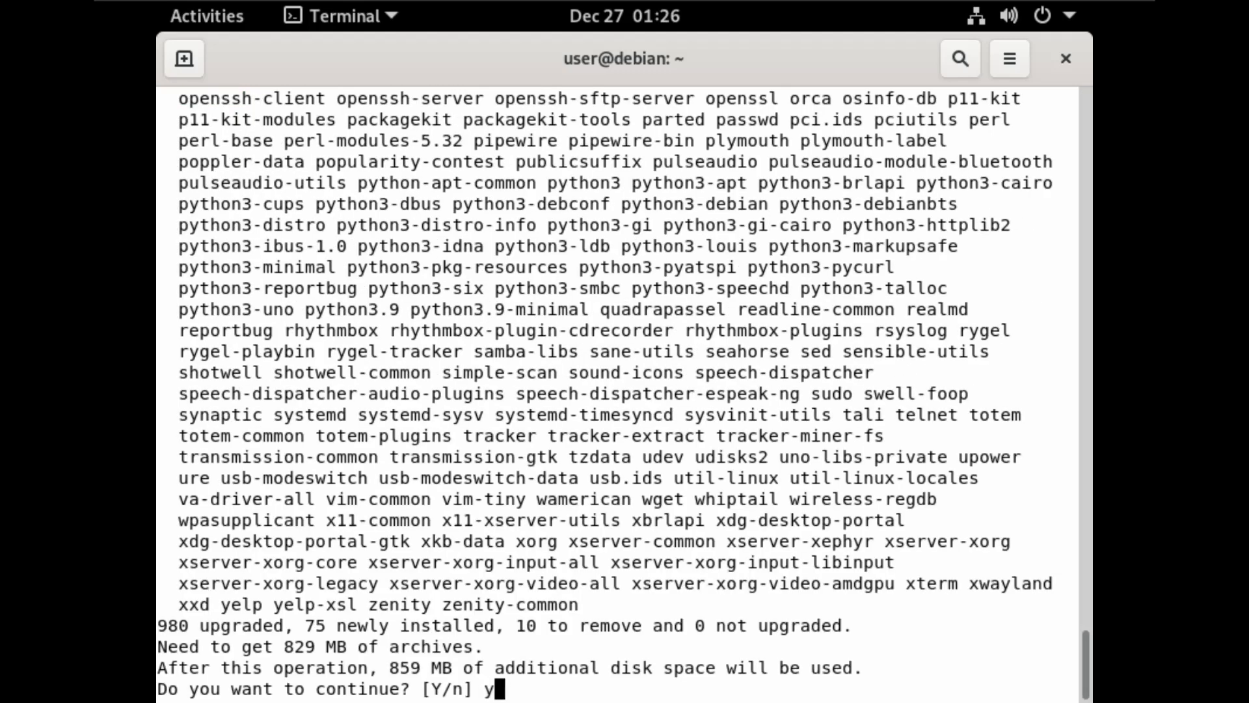
key(Return)
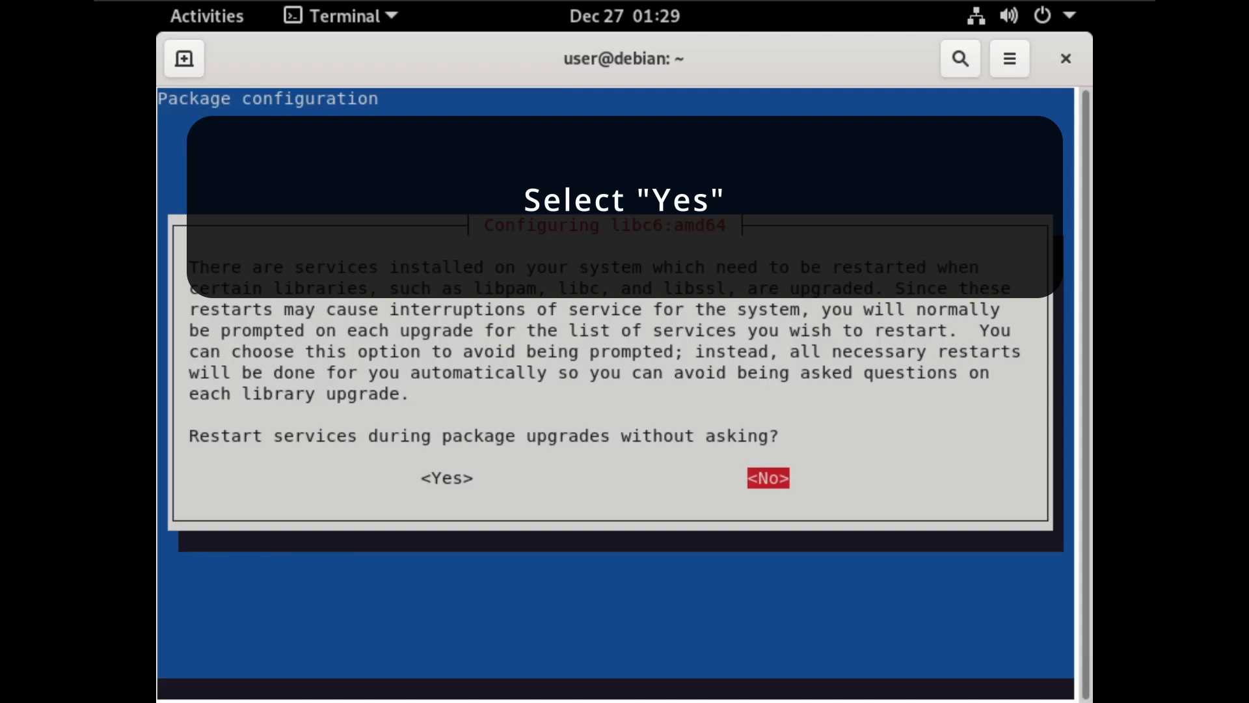
click(445, 477)
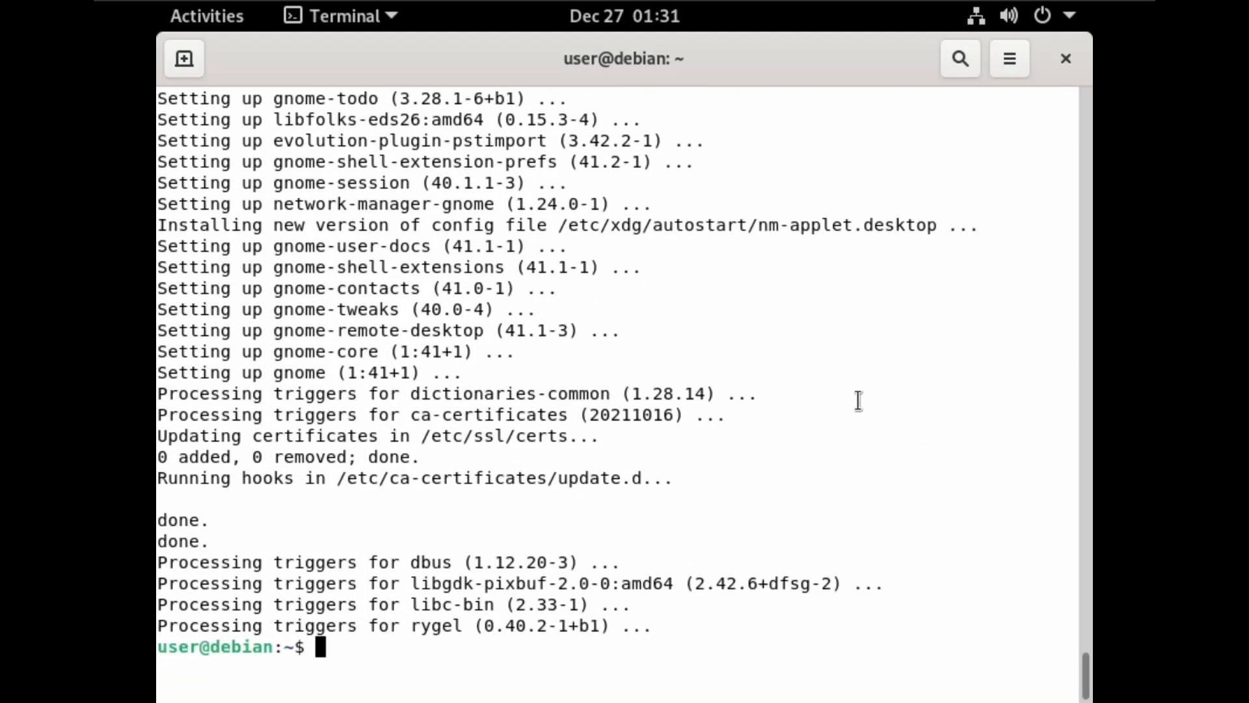
text(uname -a)
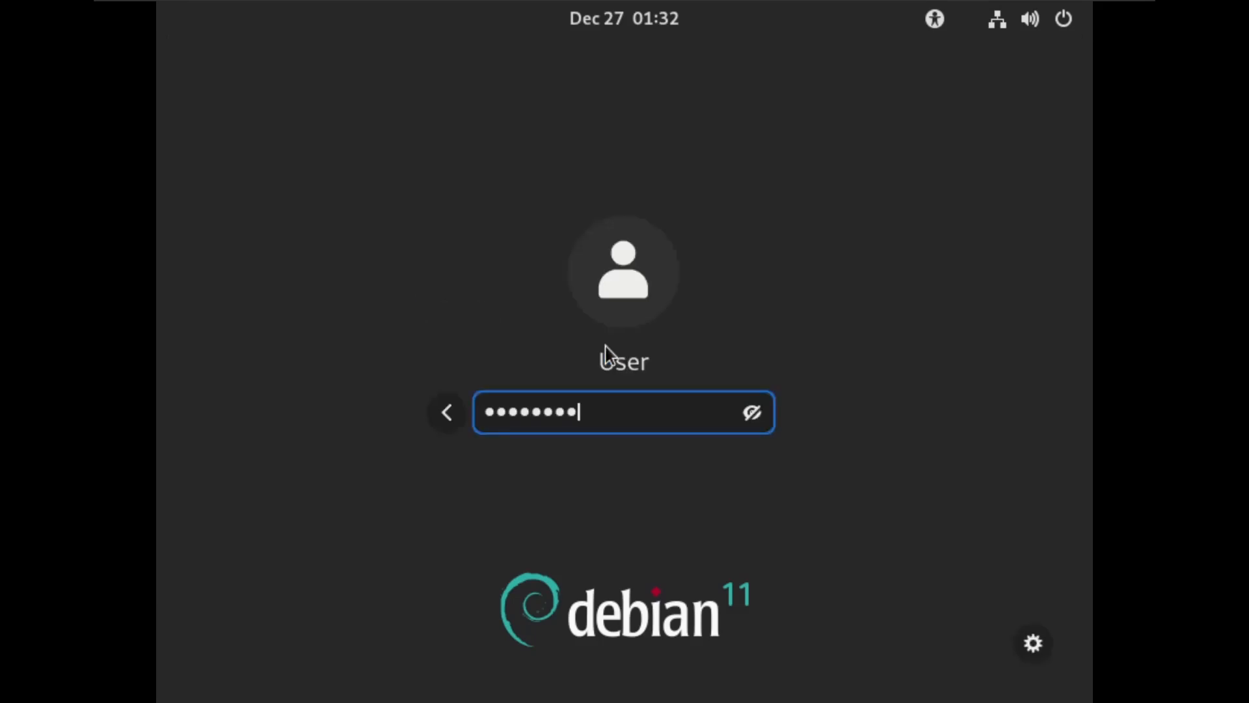
Enter the password at the login screen to sign in to the upgraded GNOME 41 desktop.
key(Return)
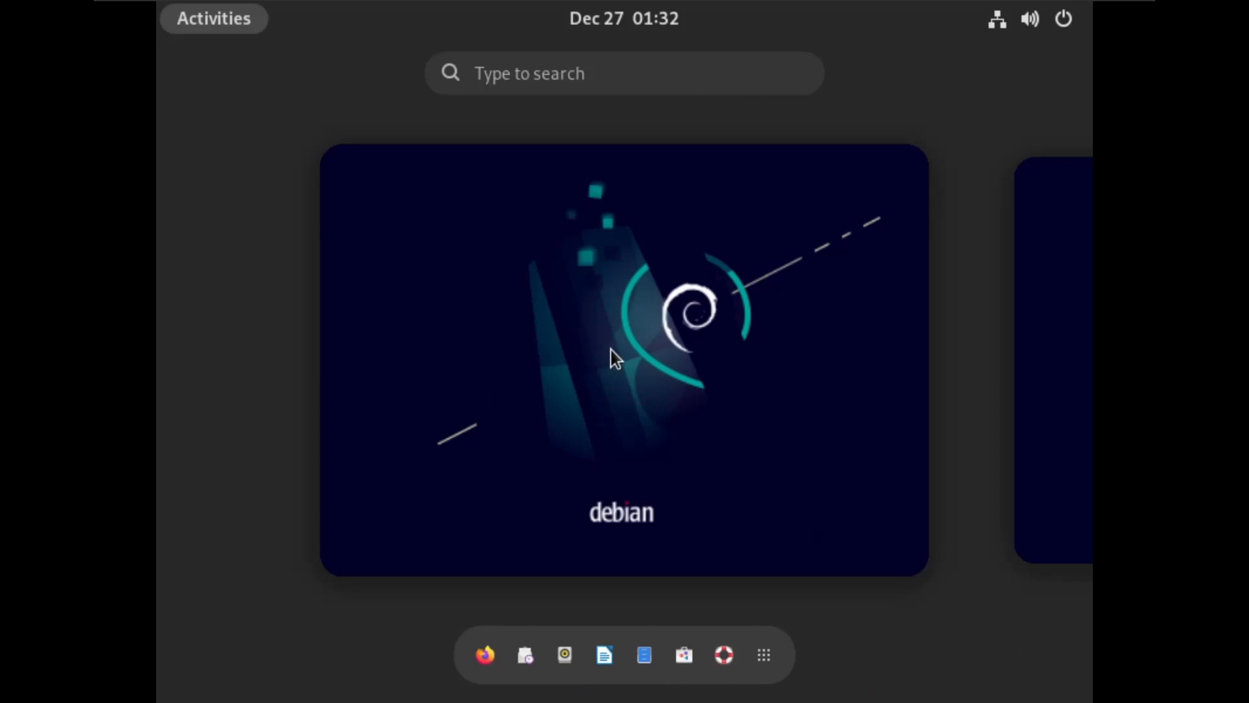
mouse_move(675, 432)
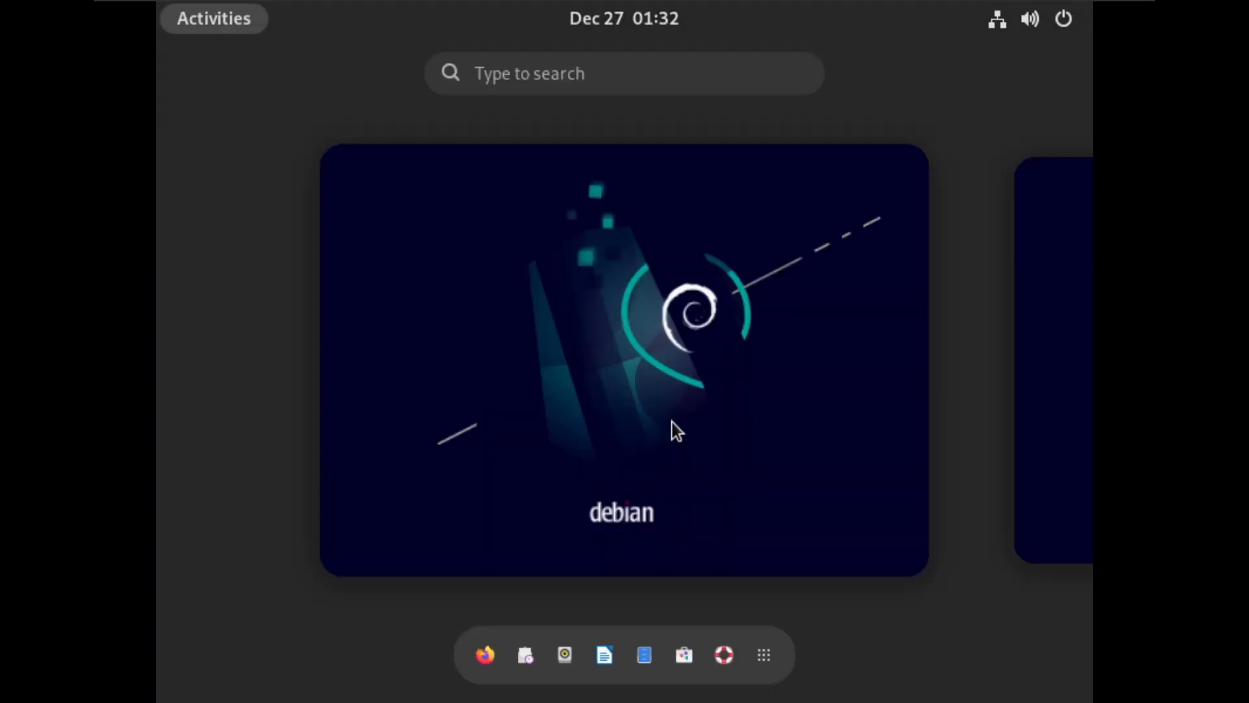